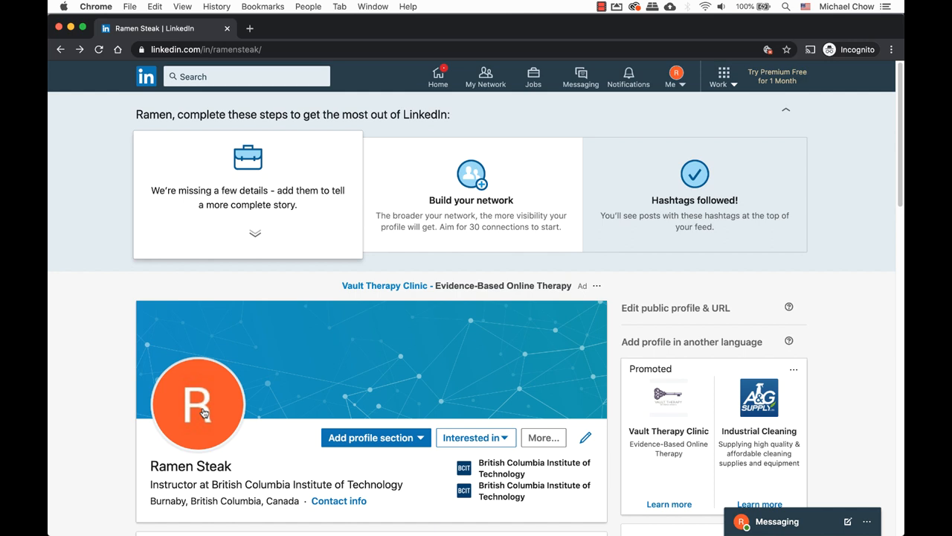
Upload example.jpg as the new profile photo and straighten it to -27.
{"action": "left_click", "coordinate": [197, 404]}
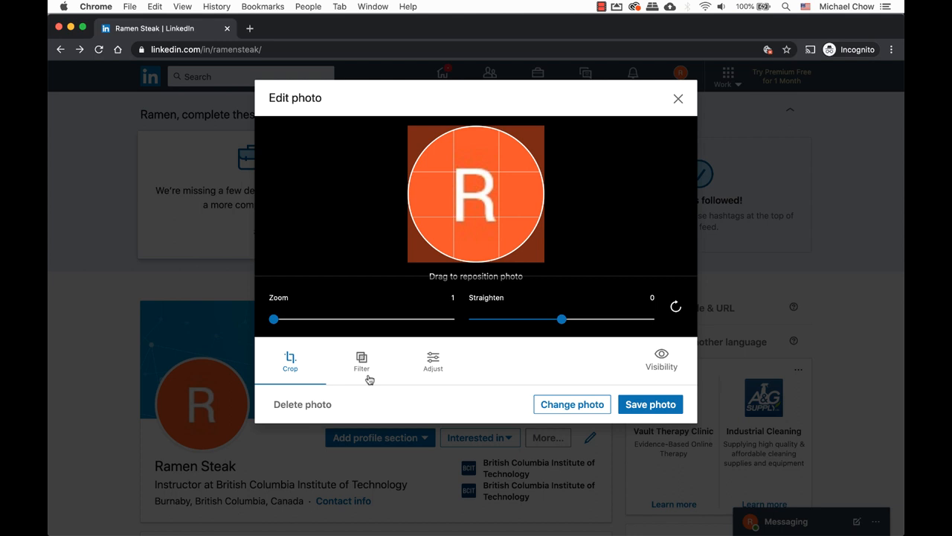
{"action": "mouse_move", "coordinate": [487, 289]}
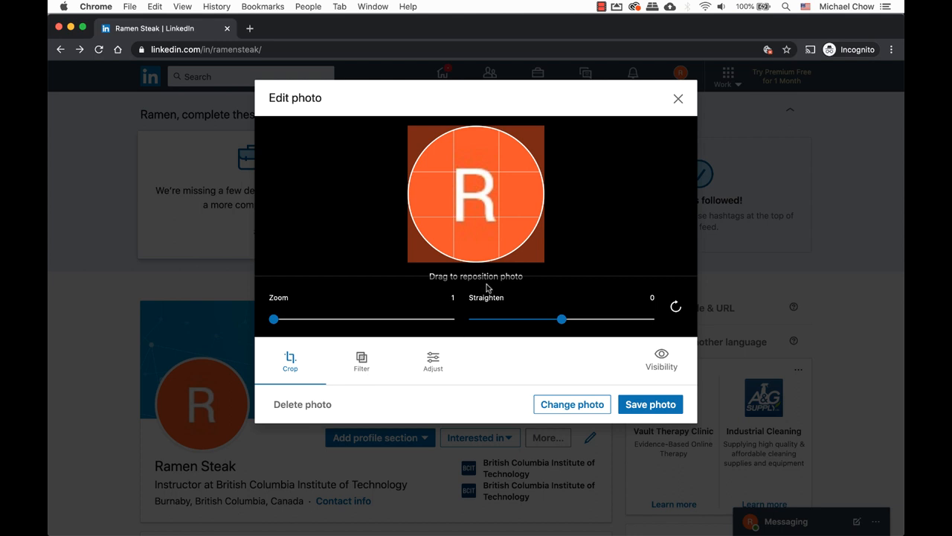
{"action": "mouse_move", "coordinate": [473, 359]}
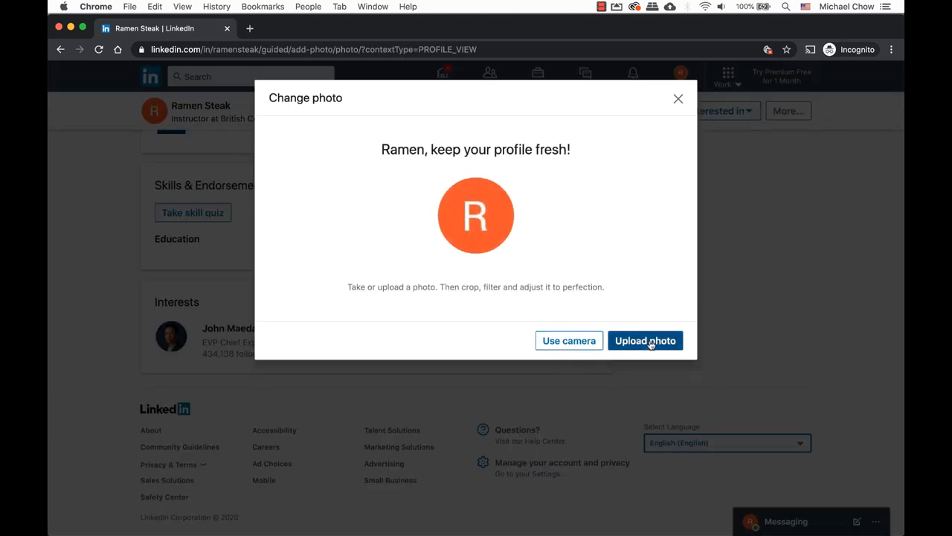
{"action": "left_click", "coordinate": [645, 340]}
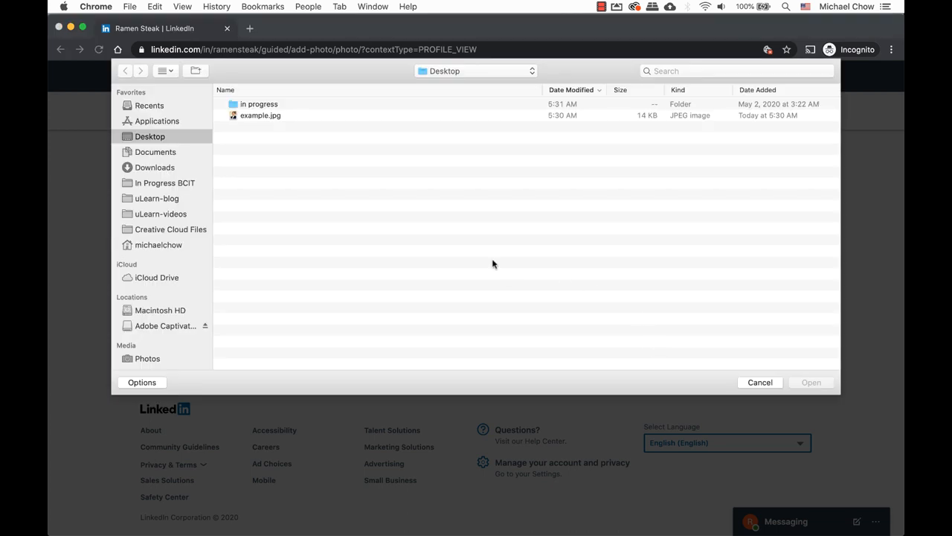
{"action": "left_click", "coordinate": [261, 116]}
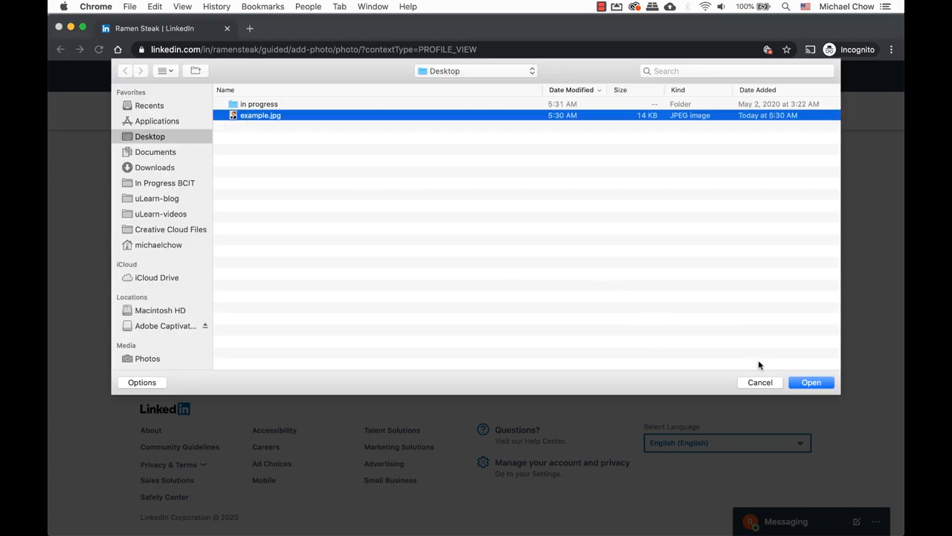
{"action": "left_click", "coordinate": [811, 382]}
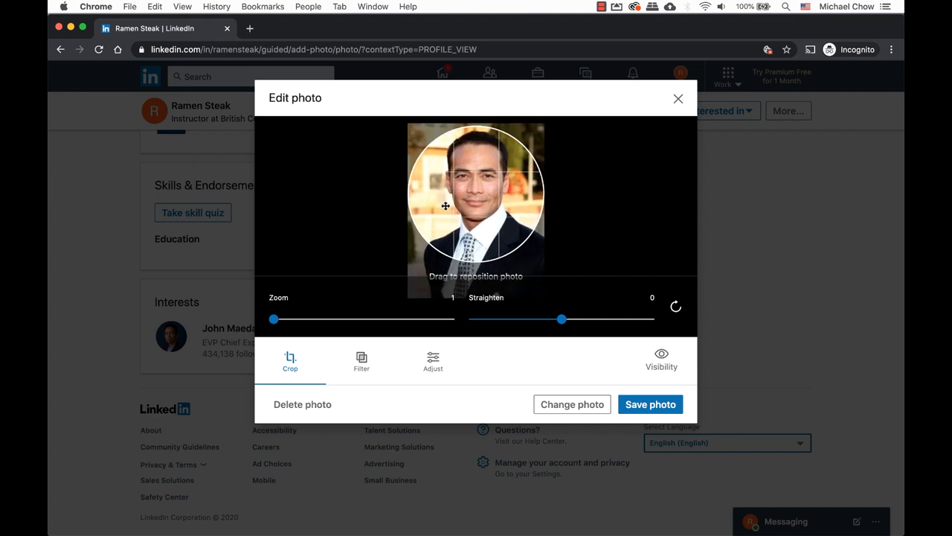
{"action": "left_click_drag", "start_coordinate": [562, 319], "coordinate": [508, 319]}
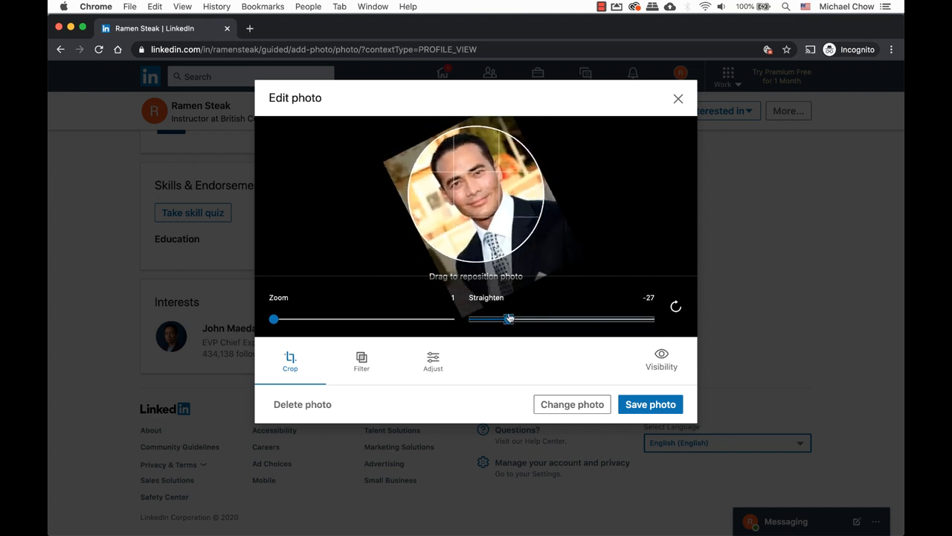